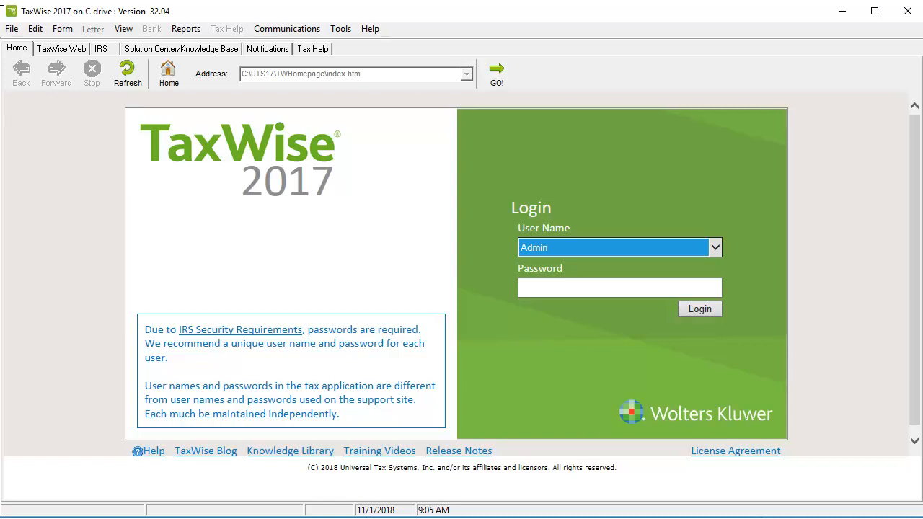
mouse_move(543, 202)
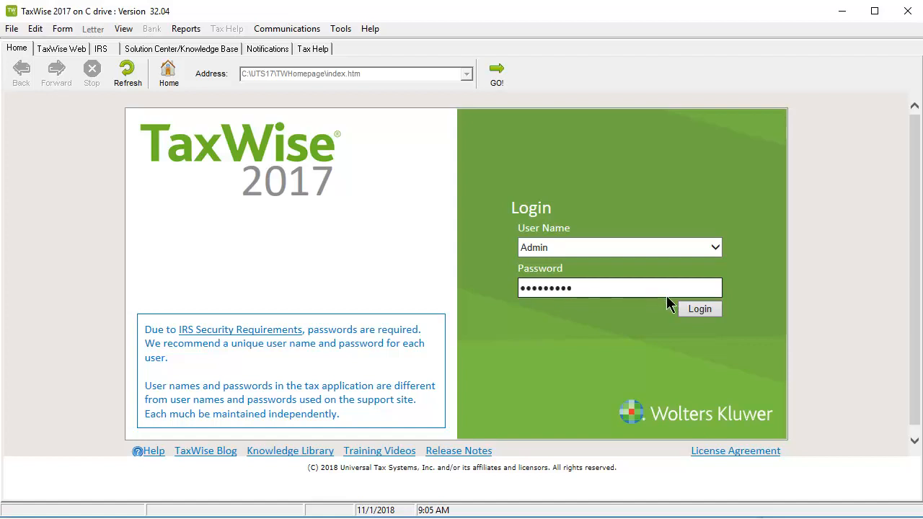
Log in to TaxWise 2017 as Admin with the entered password.
click(699, 308)
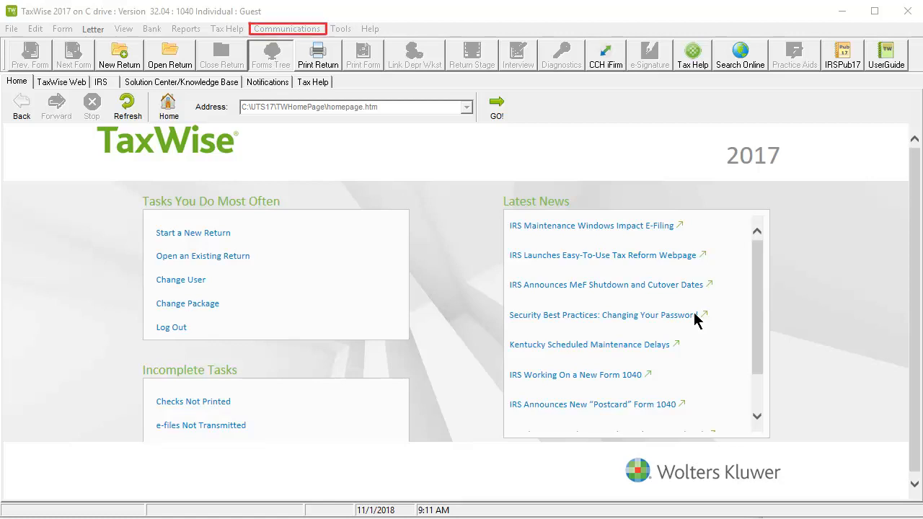
Run Get Module Updates from the Communications menu to download module updates.
click(287, 28)
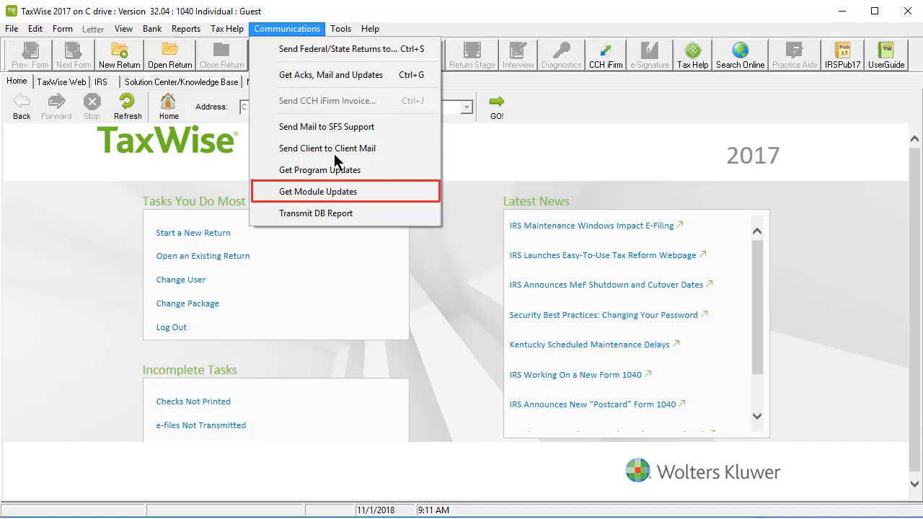
click(318, 191)
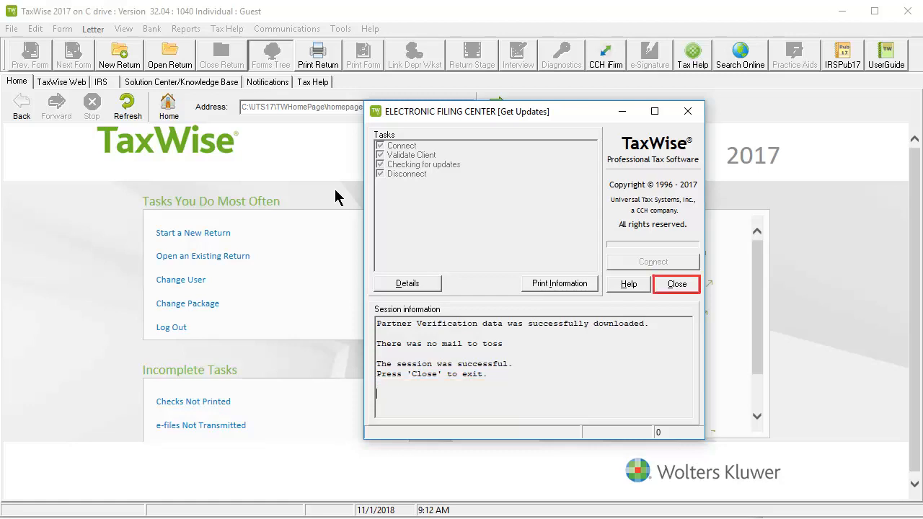
Close the completed Electronic Filing Center update session.
click(675, 284)
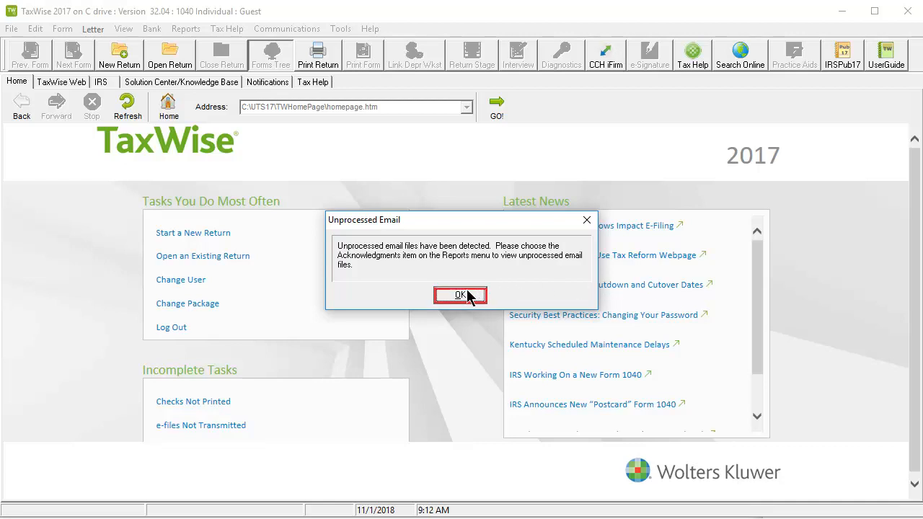
Install the five module updates, then open Help > View Authorization to see package versions.
click(460, 295)
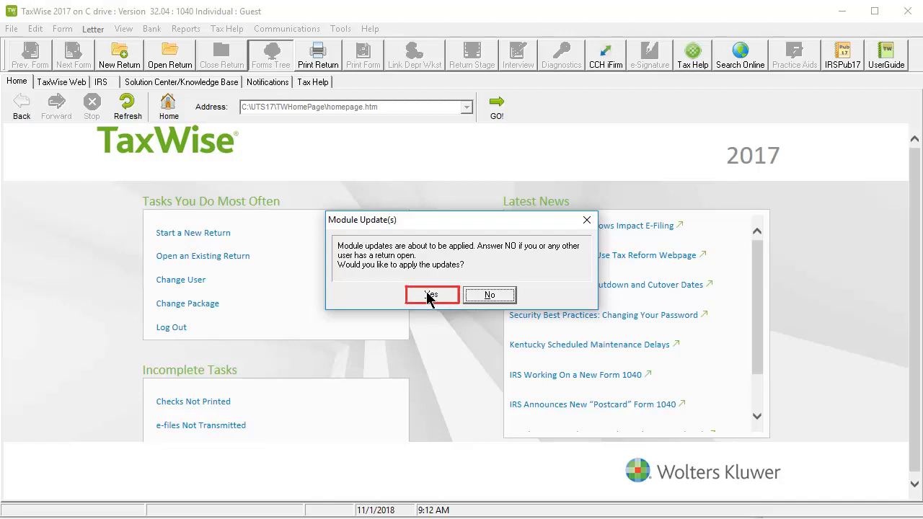
click(431, 295)
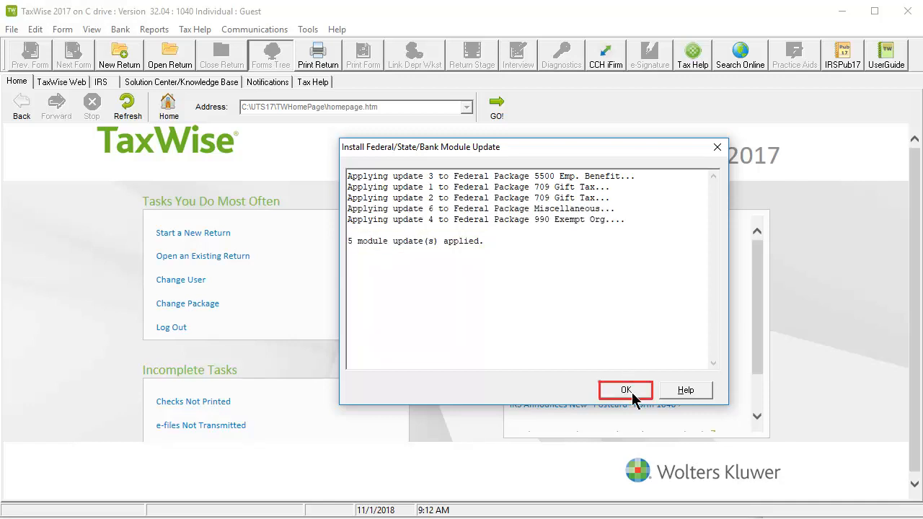
click(624, 389)
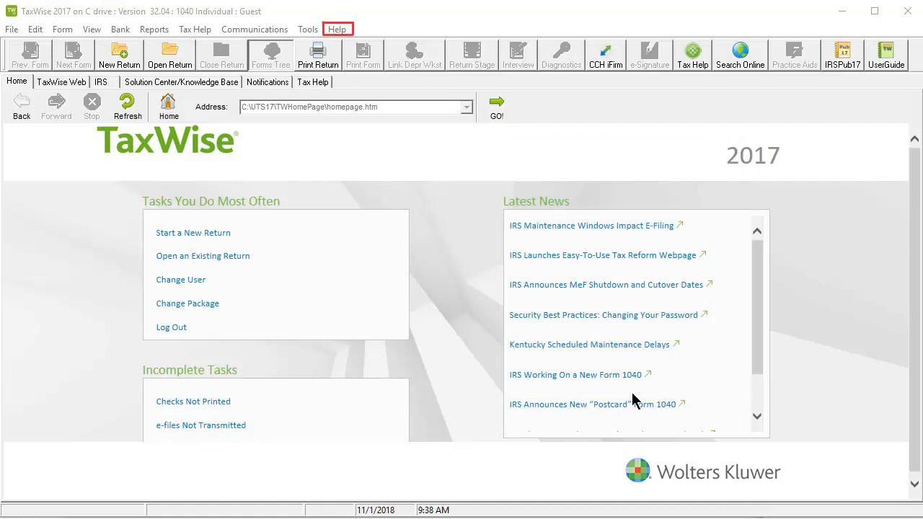
mouse_move(337, 33)
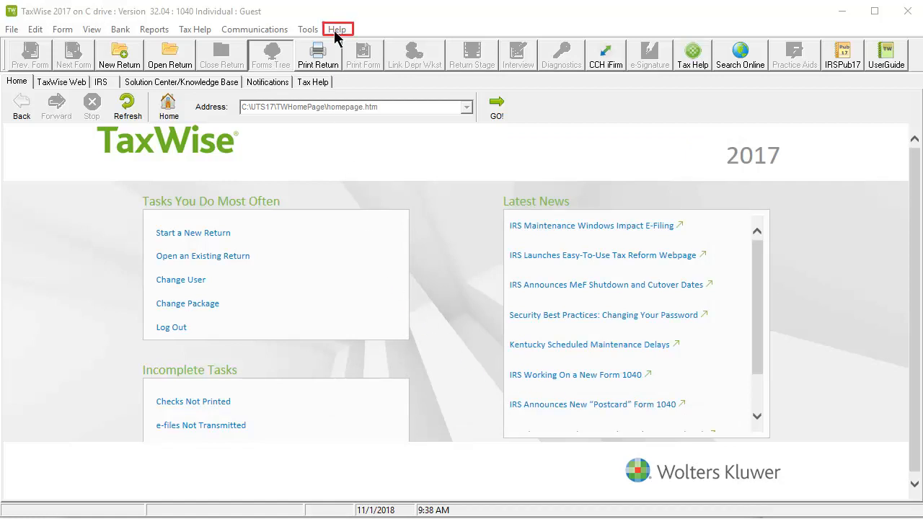
click(337, 29)
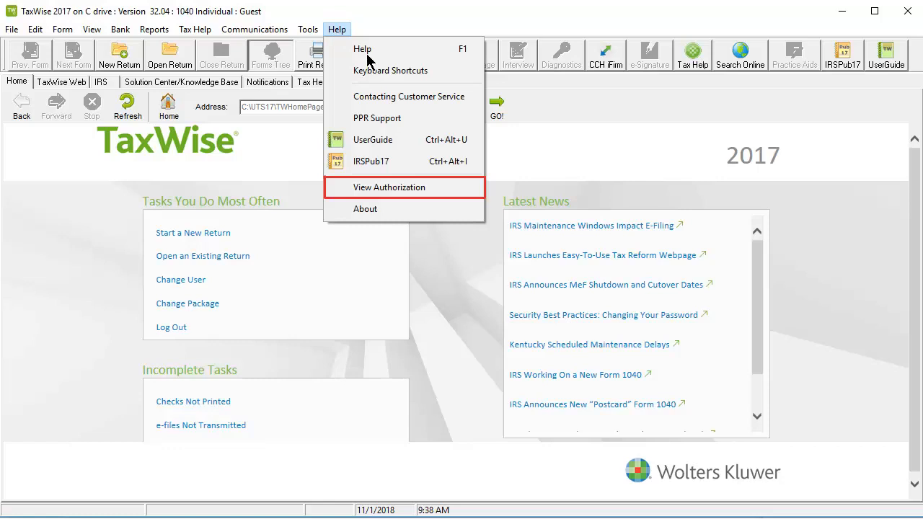
click(389, 187)
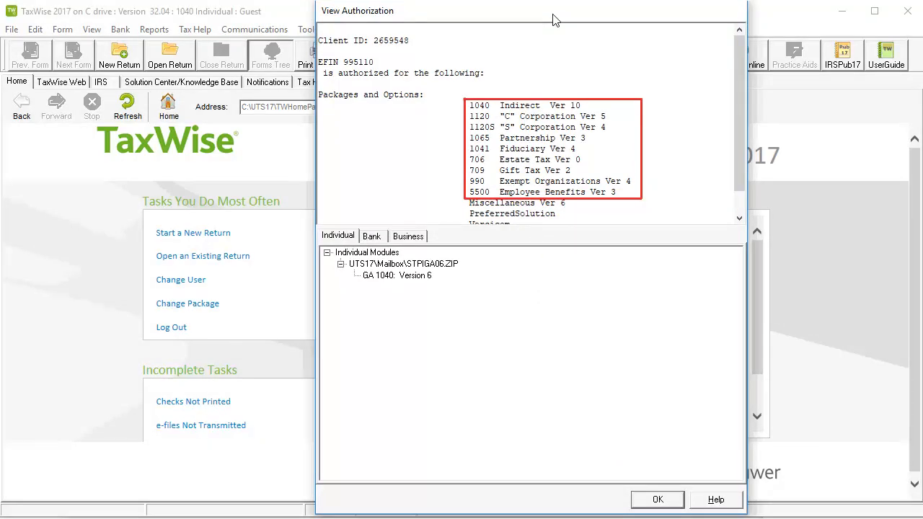